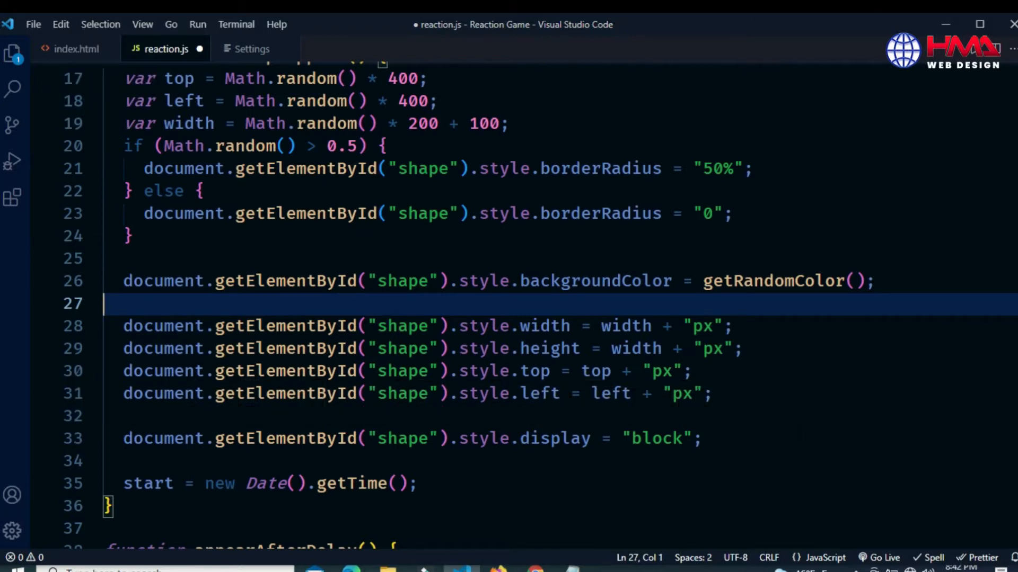
# - Open the Find widget in reaction.js with Ctrl+F
pyautogui.press('ctrl+f')
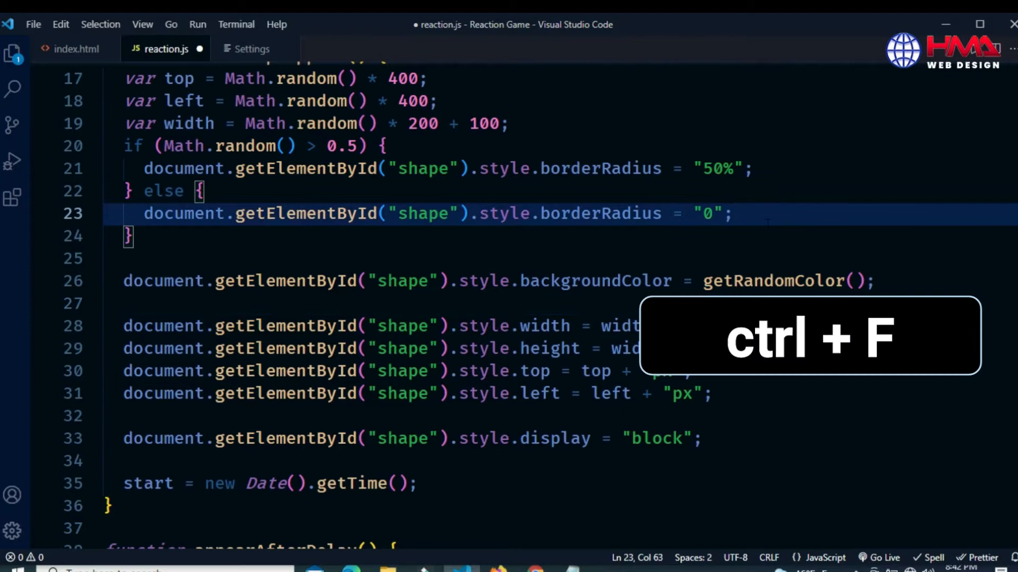
pyautogui.press('ctrl+f')
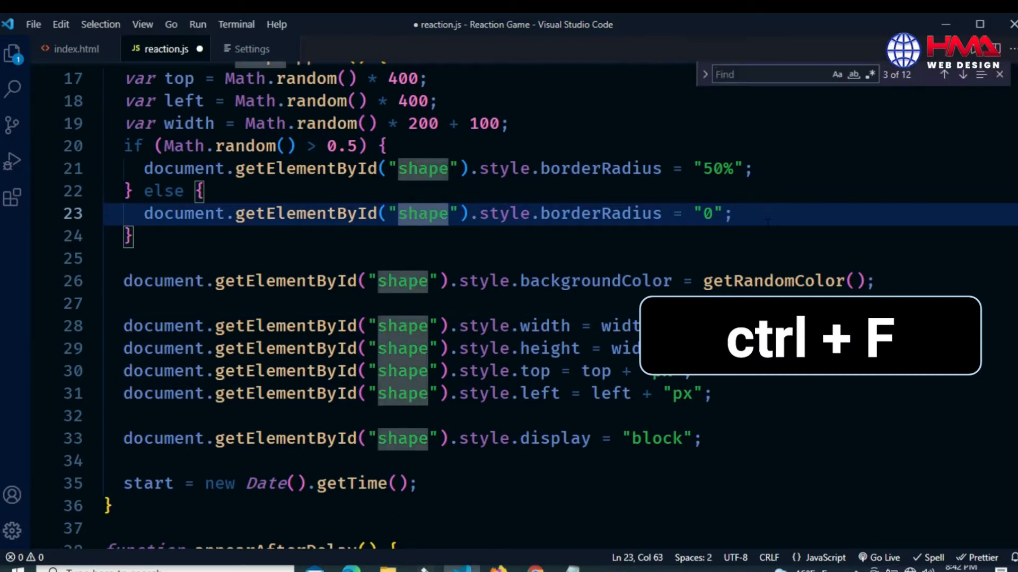
pyautogui.press('ctrl+f')
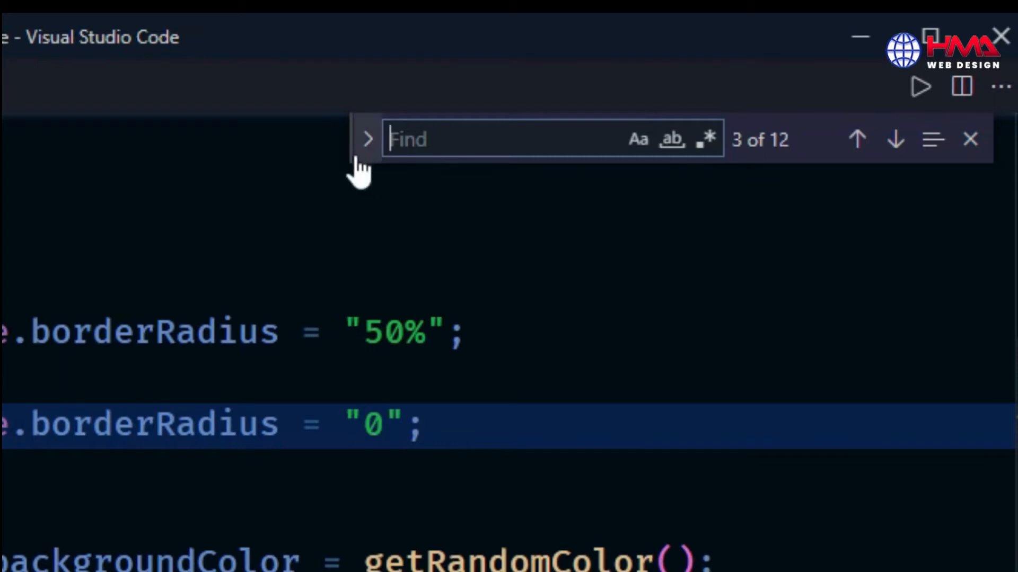
# - Expand Find into Find/Replace and search for 'shape' (12 matches)
pyautogui.click(367, 139)
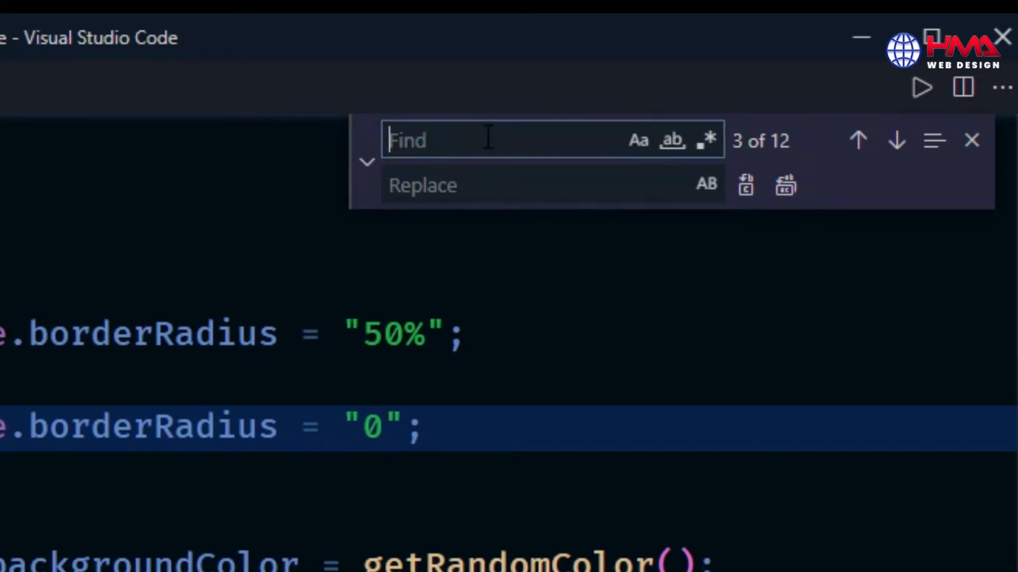
pyautogui.write('s')
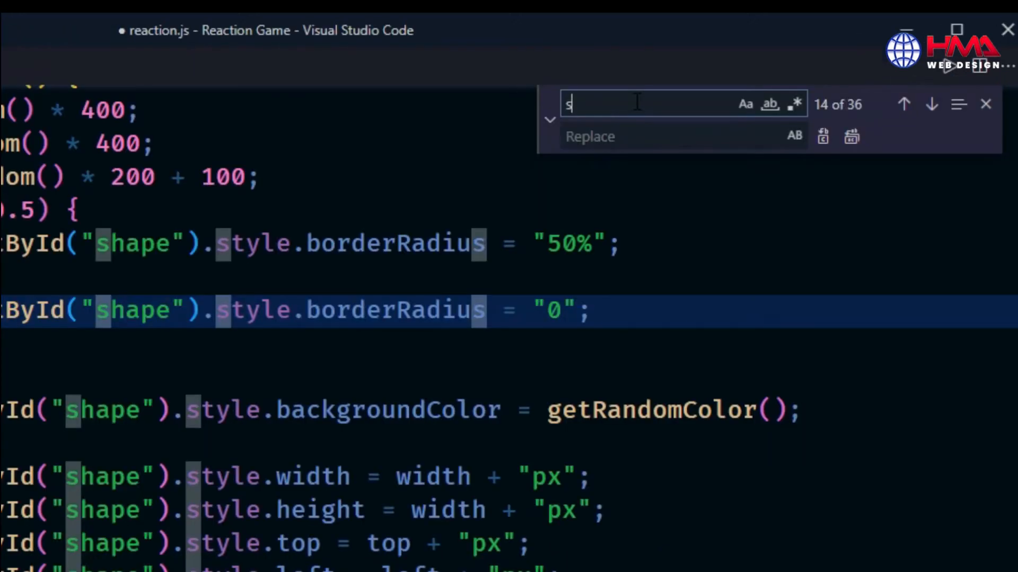
pyautogui.write('hape')
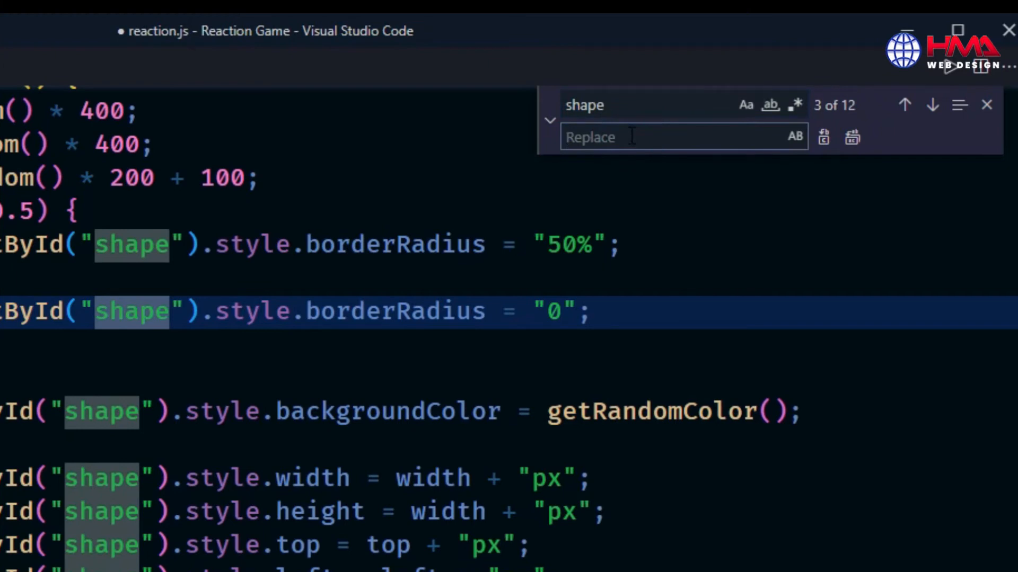
# - Replace 'shape' with 'myShape' on the width, height, top, left and display lines
pyautogui.write('myShape')
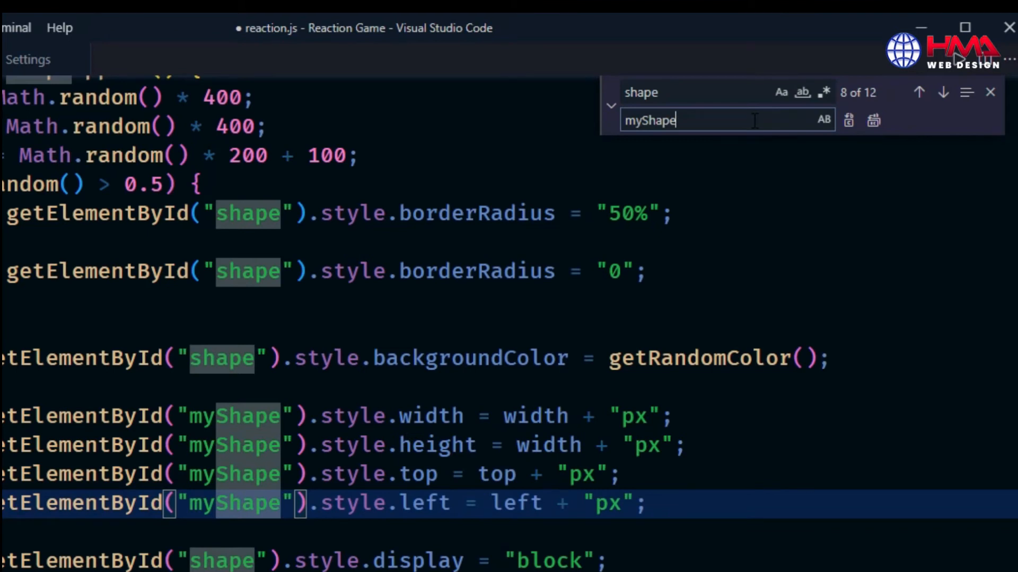
pyautogui.click(918, 92)
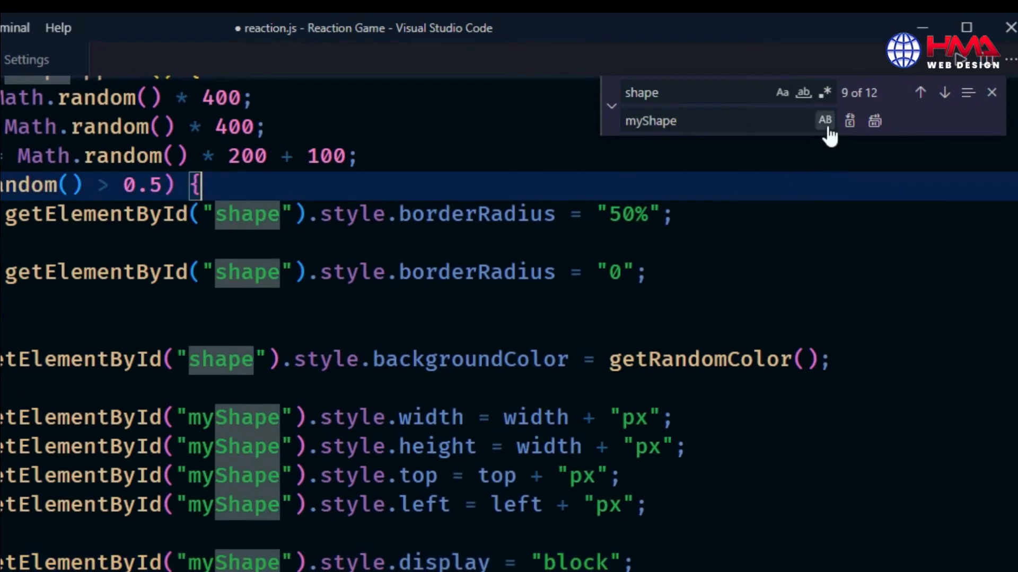
pyautogui.moveTo(782, 92)
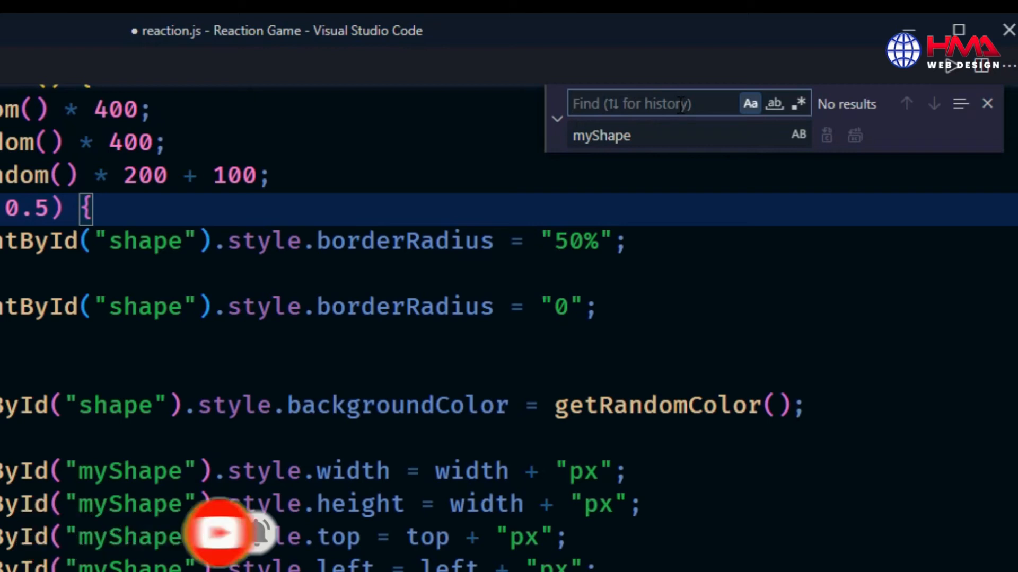
# - Enable Match Case so lowercase 'shape' finds only the 5 remaining IDs
pyautogui.write('Shape')
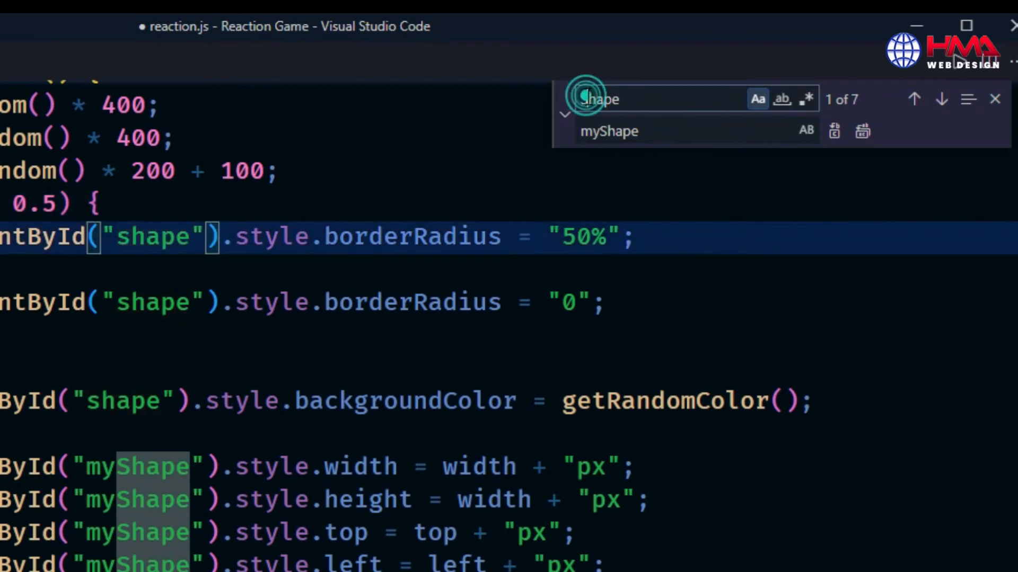
pyautogui.click(783, 98)
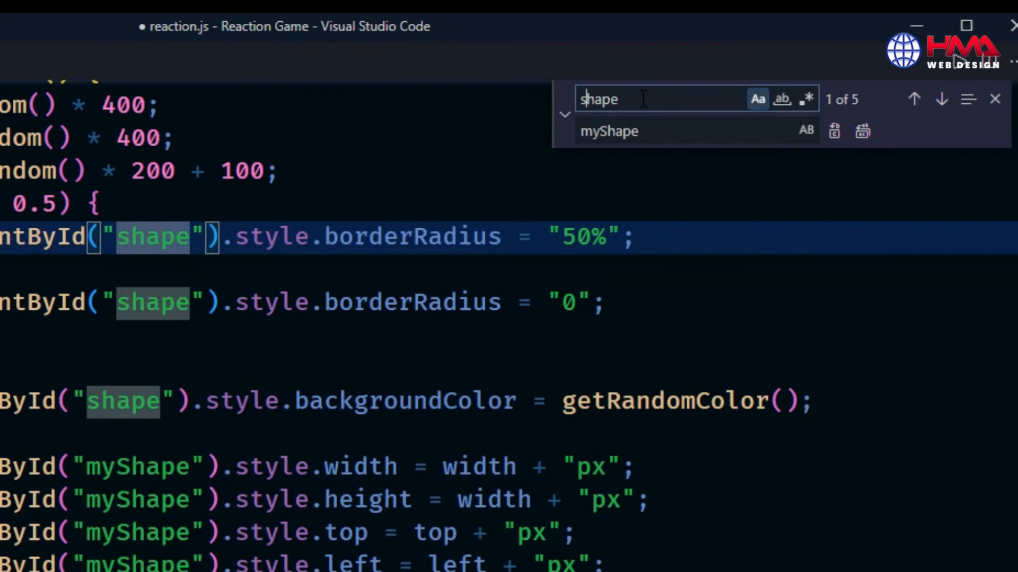